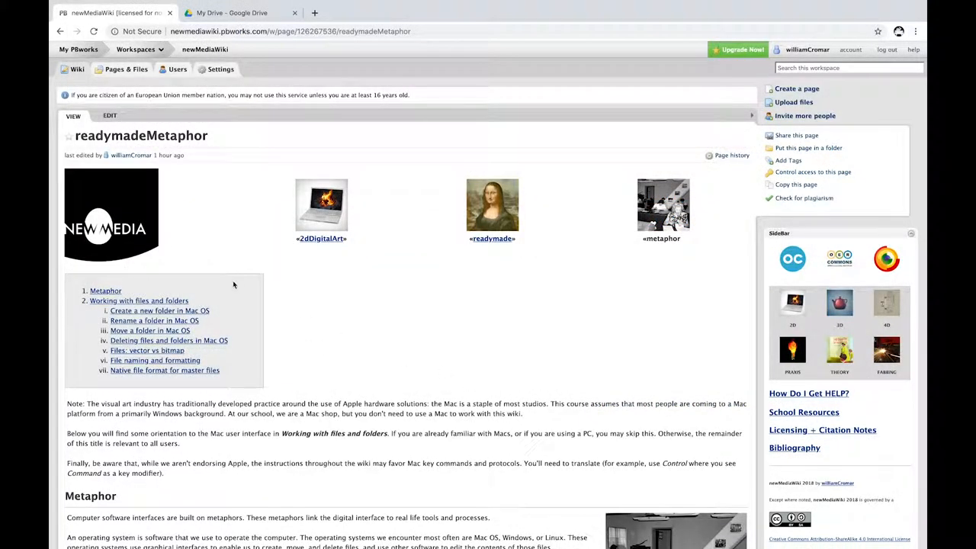
{"action": "mouse_move", "coordinate": [181, 150]}
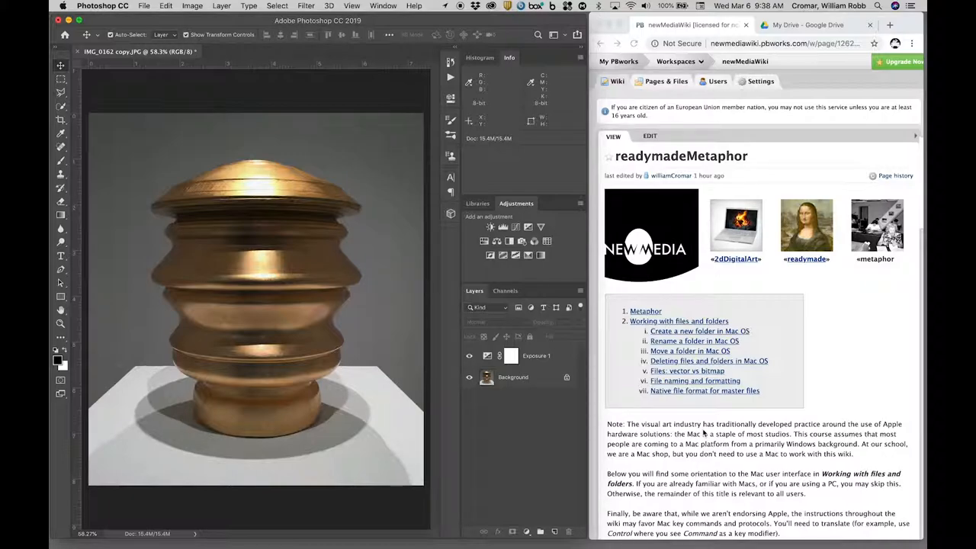
{"action": "scroll", "scroll_direction": "down", "scroll_amount": 3}
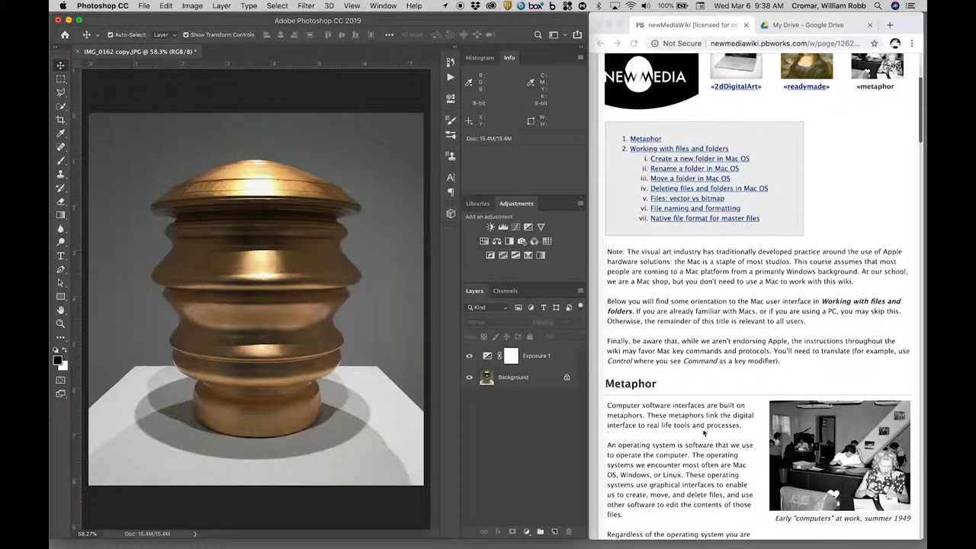
{"action": "scroll", "scroll_direction": "down", "scroll_amount": 3}
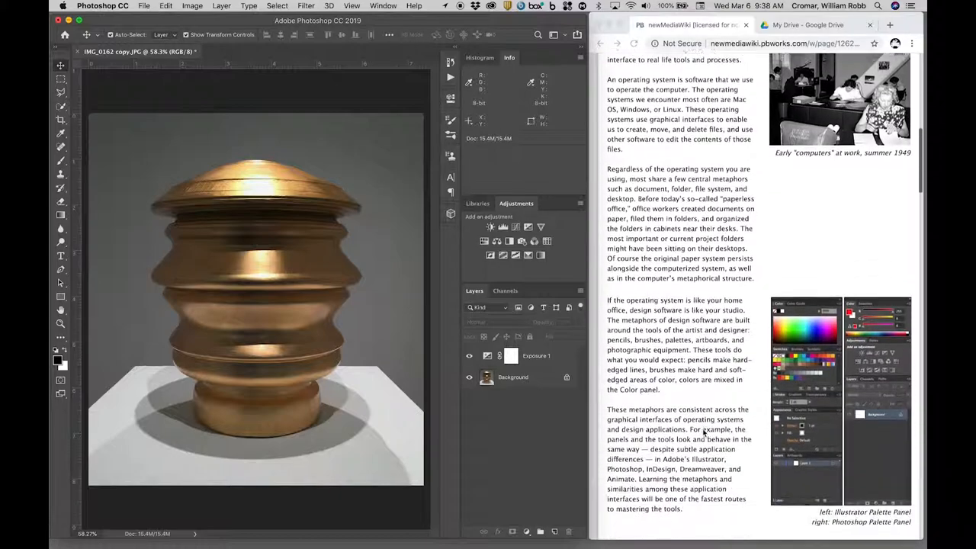
{"action": "scroll", "scroll_direction": "down", "scroll_amount": 3}
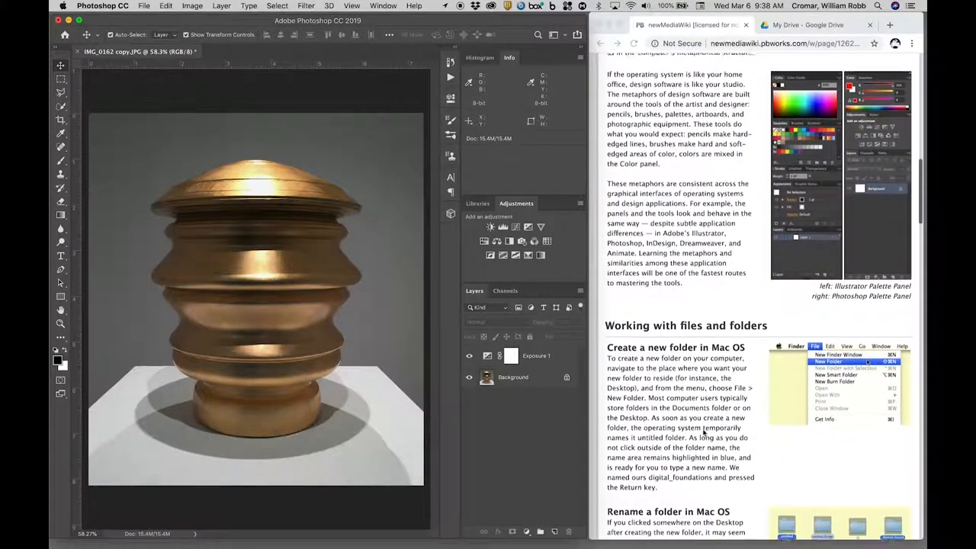